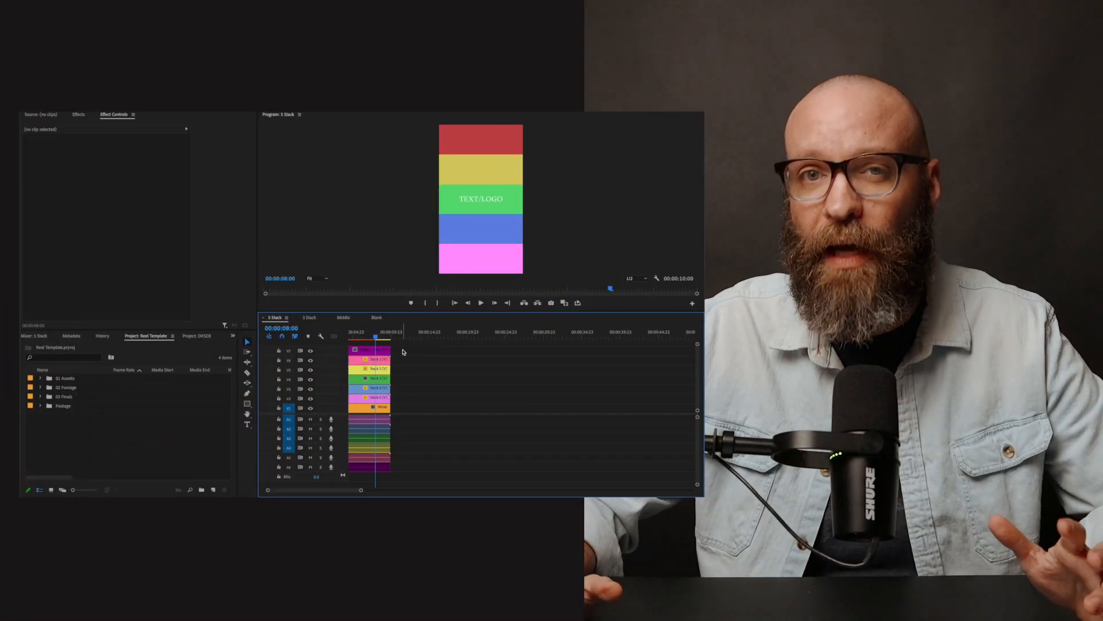
mouse_move(416, 355)
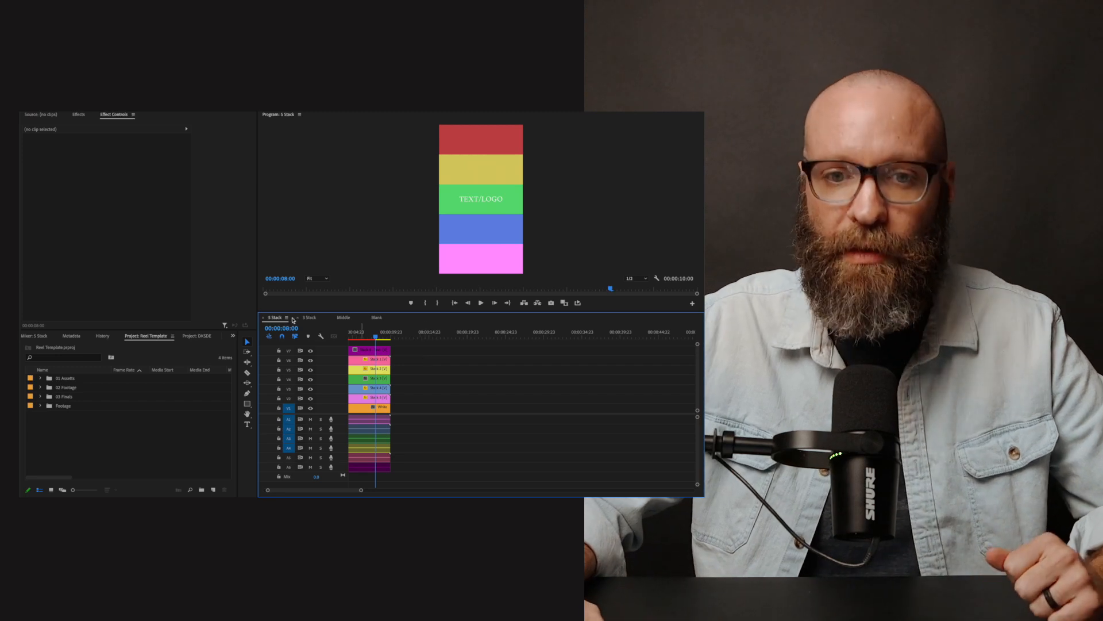
Step: Switch the Timeline to the empty Blank sequence
click(308, 318)
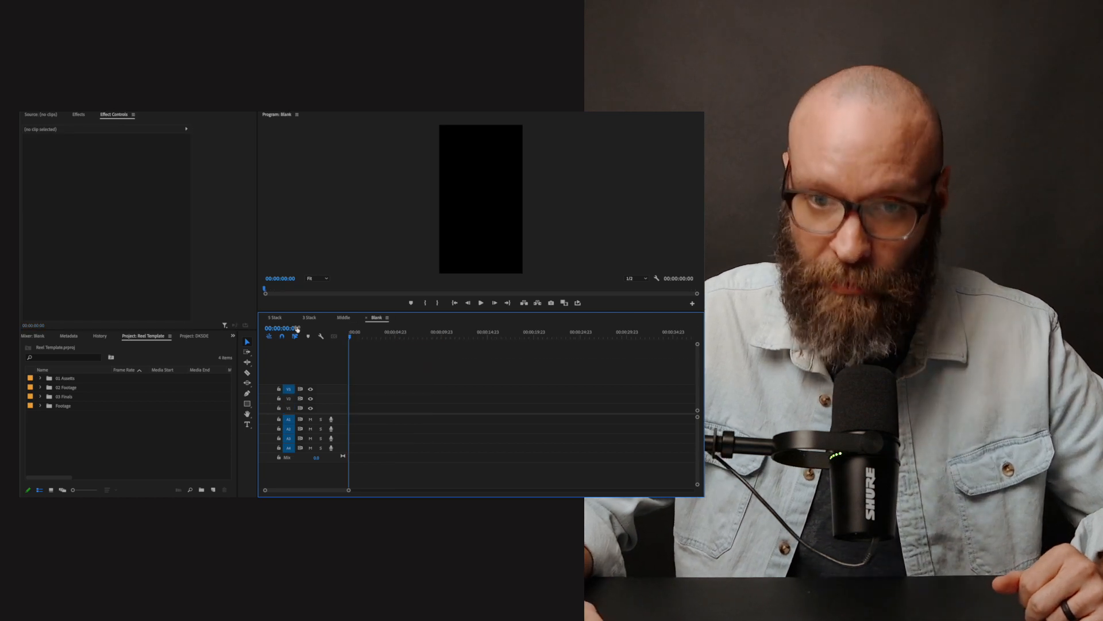
Step: Return to the 5 Stack sequence to fill its strips with wedding clips
click(273, 317)
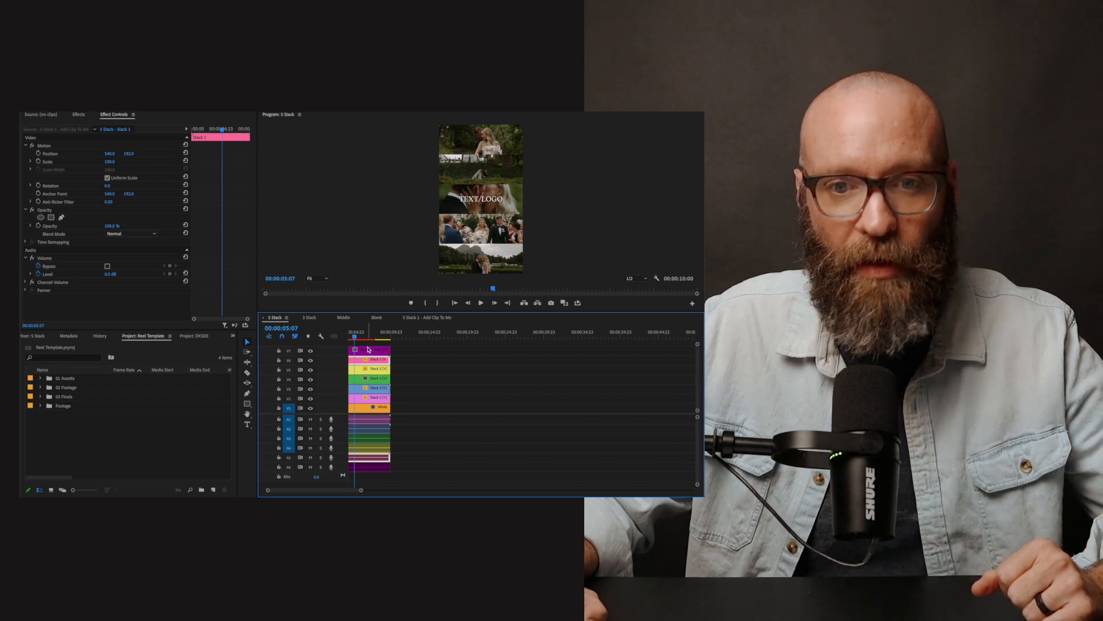
Step: Replace the nested title's TEXT/LOGO placeholder with 'OUR WEDDING'
click(369, 351)
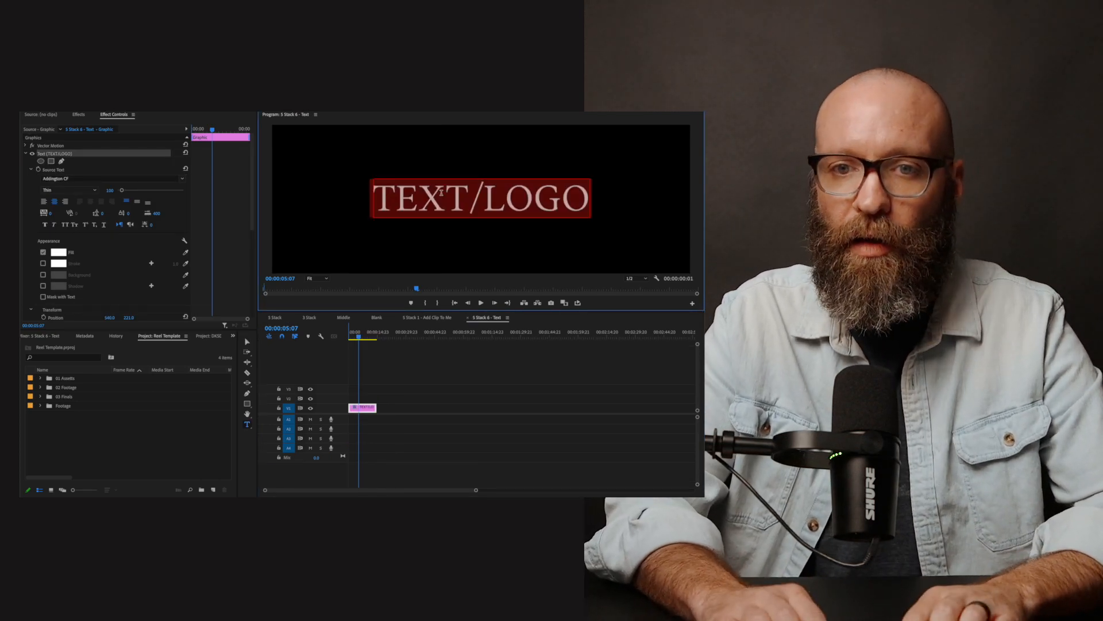
text(OUR WEDDING)
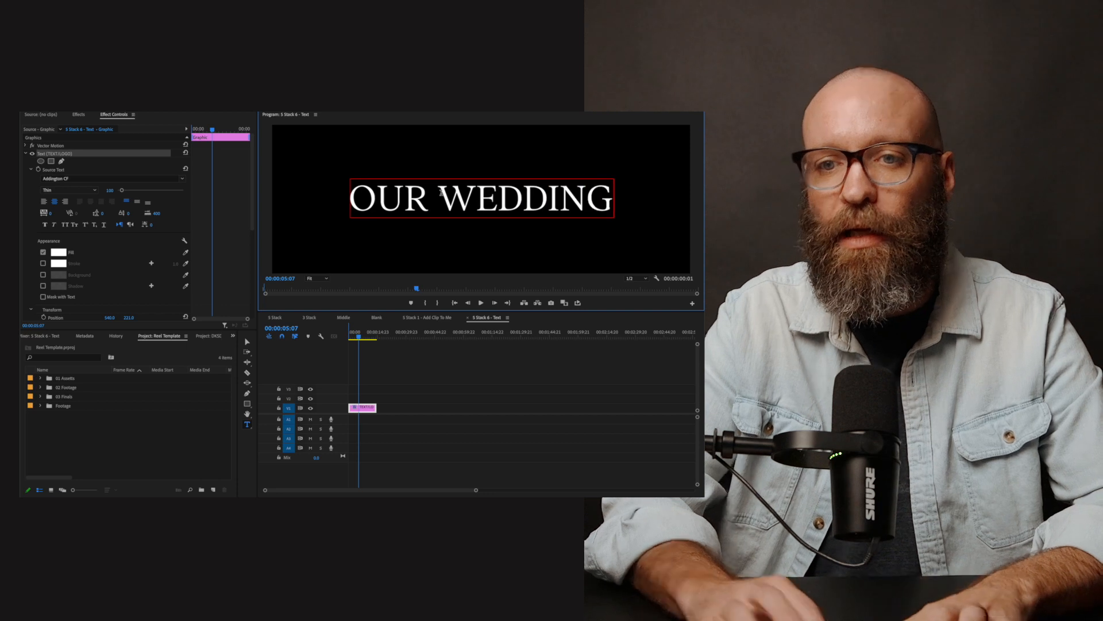
click(433, 363)
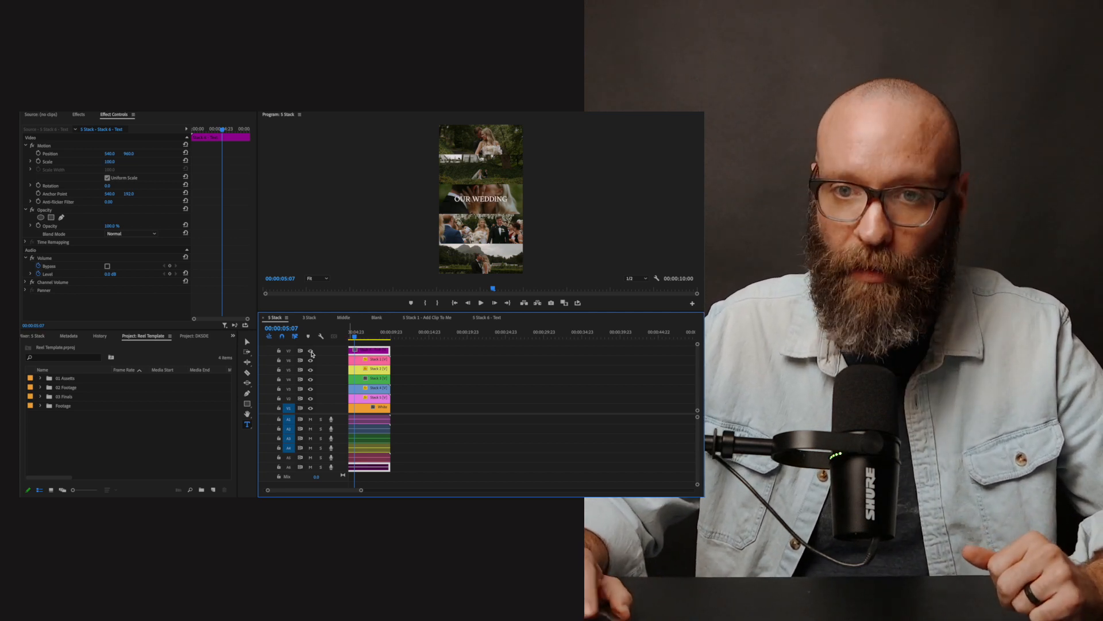
Step: Open the 3 Stack sequence showing three vertically stacked wedding clips
click(309, 317)
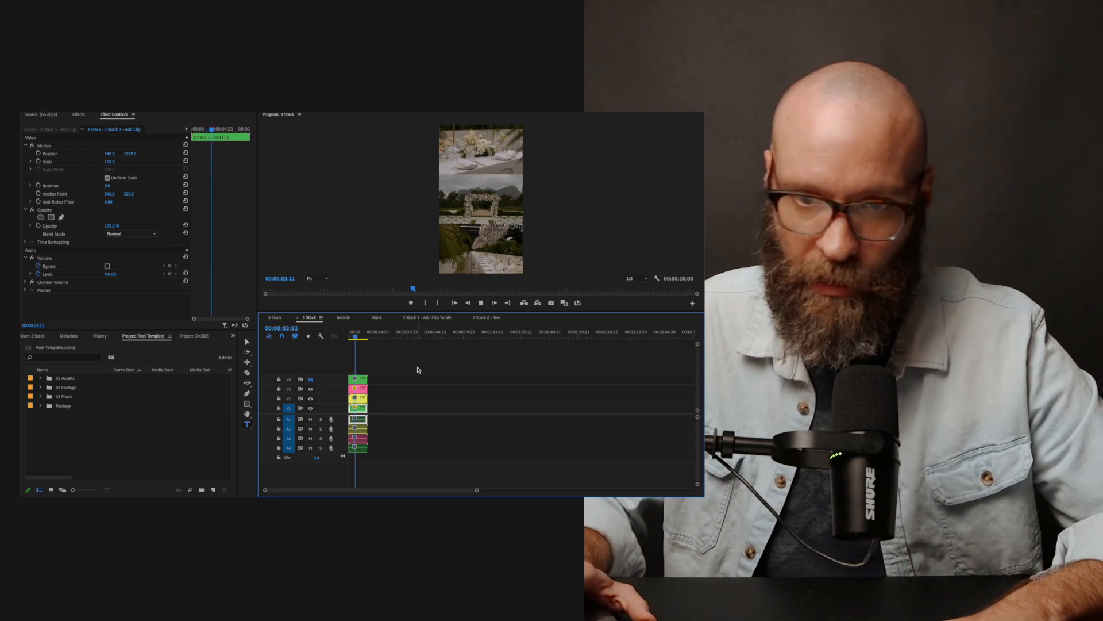
Step: Open the Middle sequence and toggle the background's Gaussian Blur effect
click(344, 317)
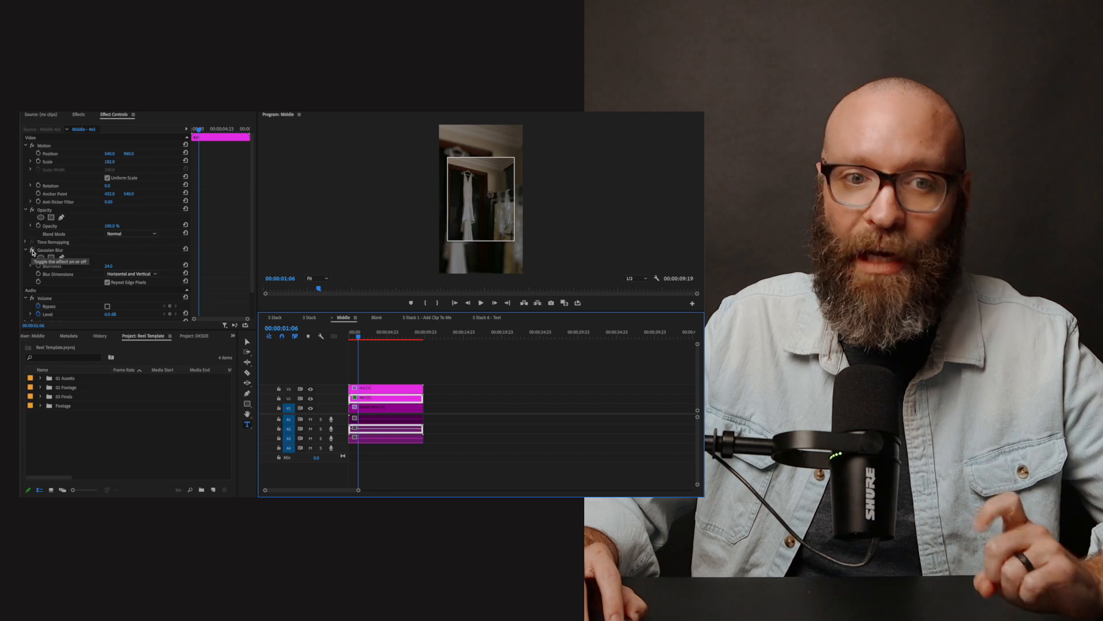
click(31, 250)
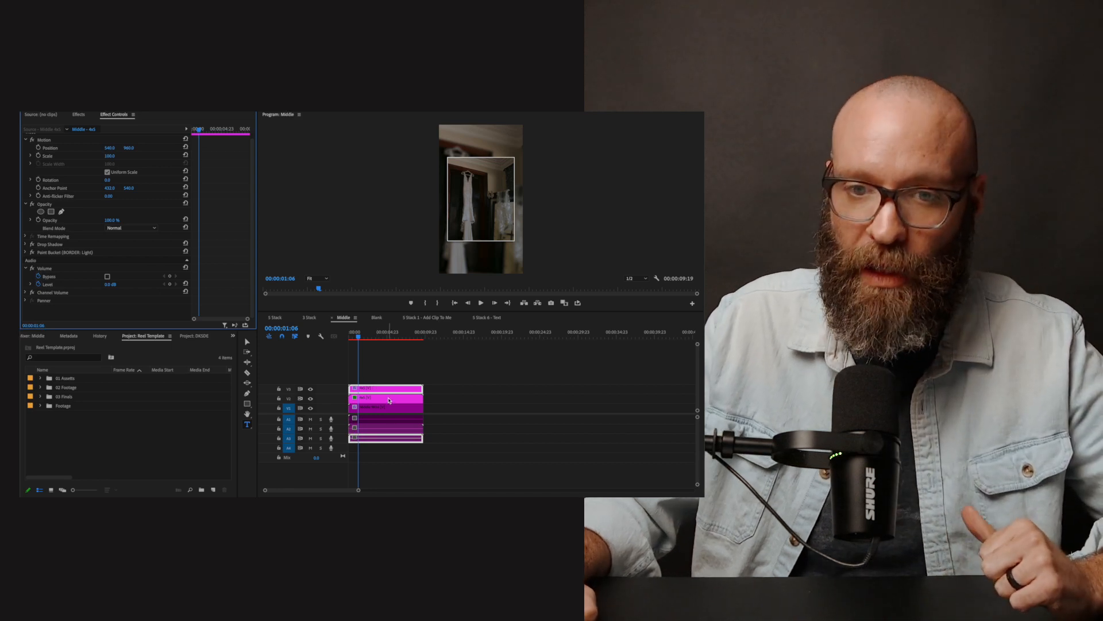
Step: Swap the Middle background clip for the mountain vineyard shot
click(385, 390)
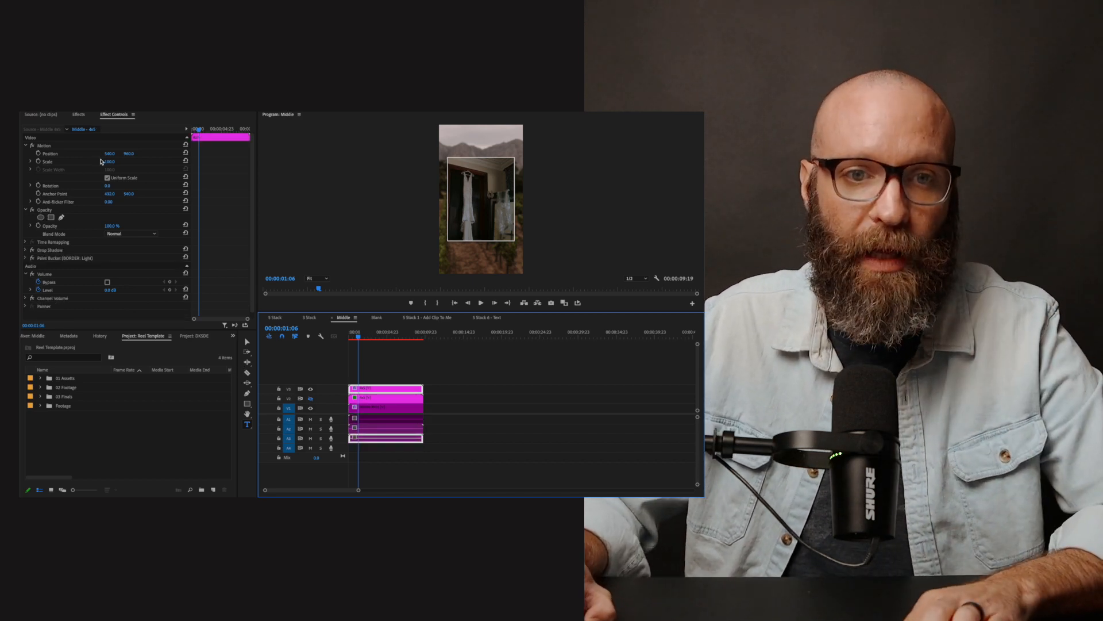
click(114, 162)
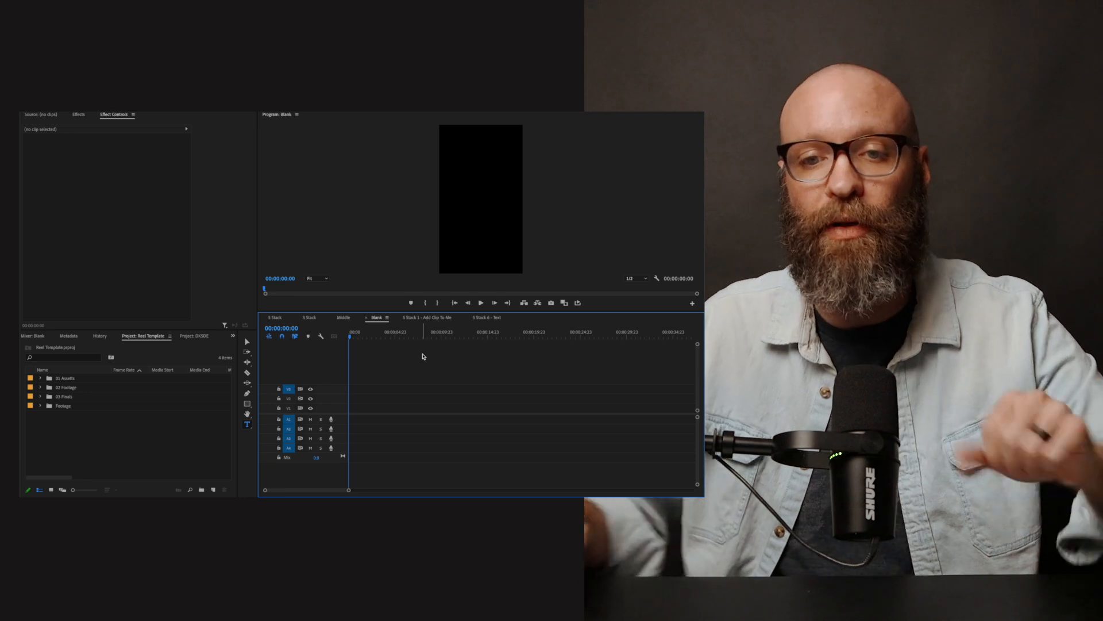
Step: Paste the vineyard background from Middle into Blank, then return to 5 Stack
click(343, 317)
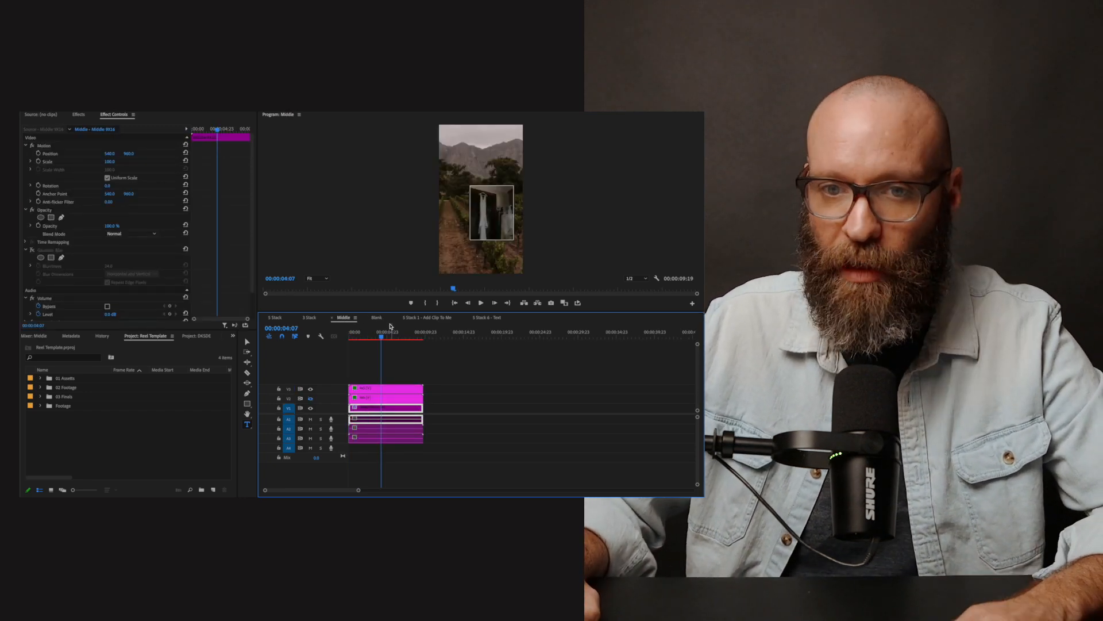
click(375, 317)
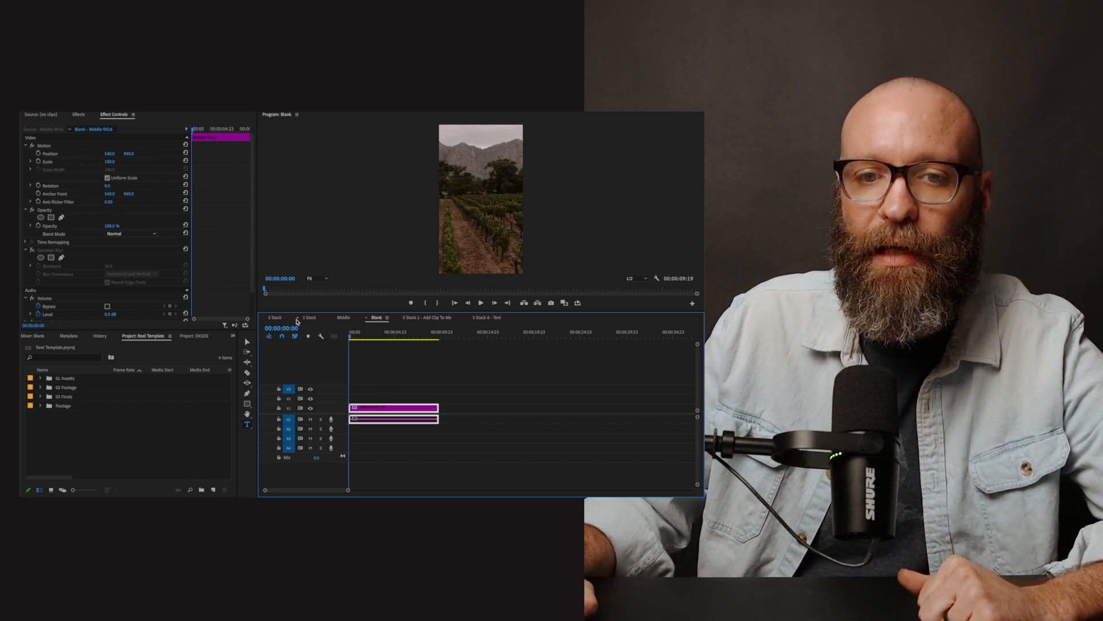
click(275, 317)
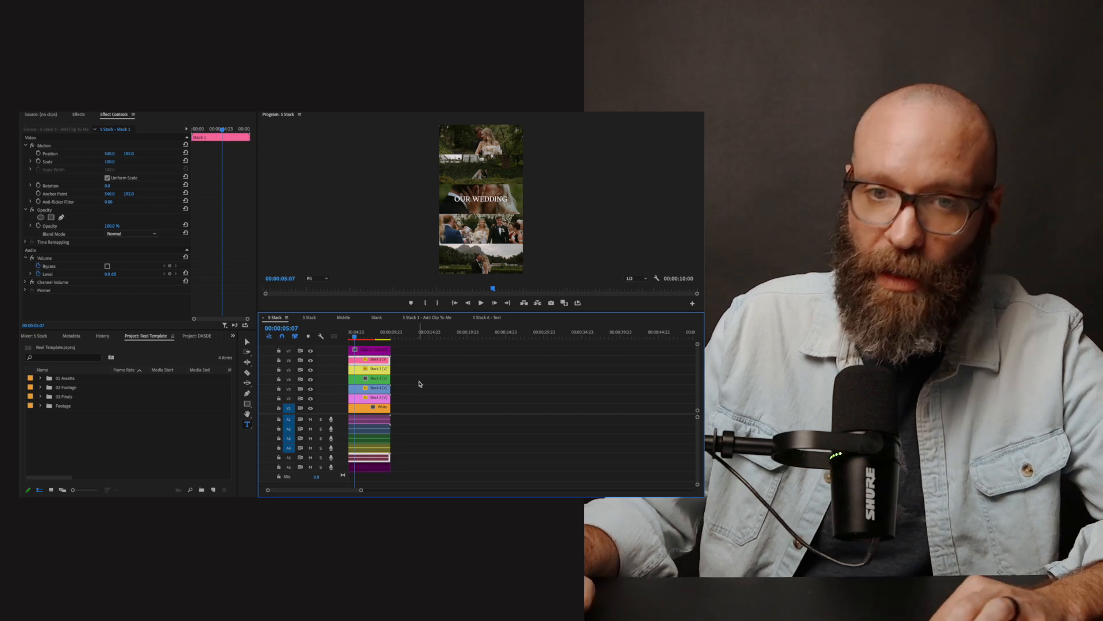
Step: Bring a bride clip into Blank and nudge the dress inset's Position
click(377, 316)
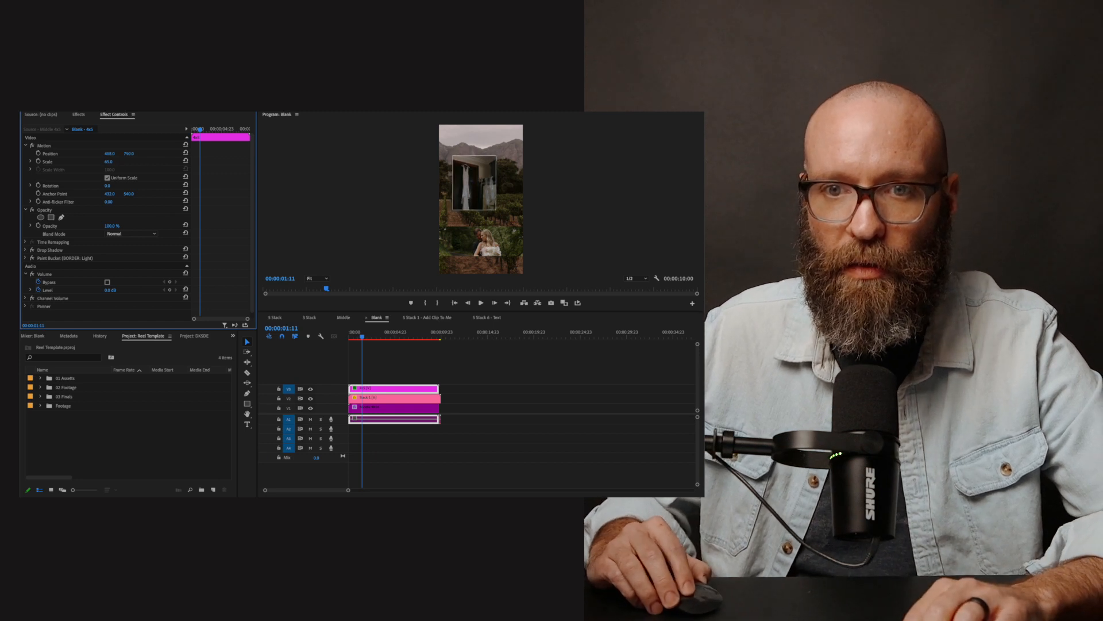
drag(112, 153, 108, 153)
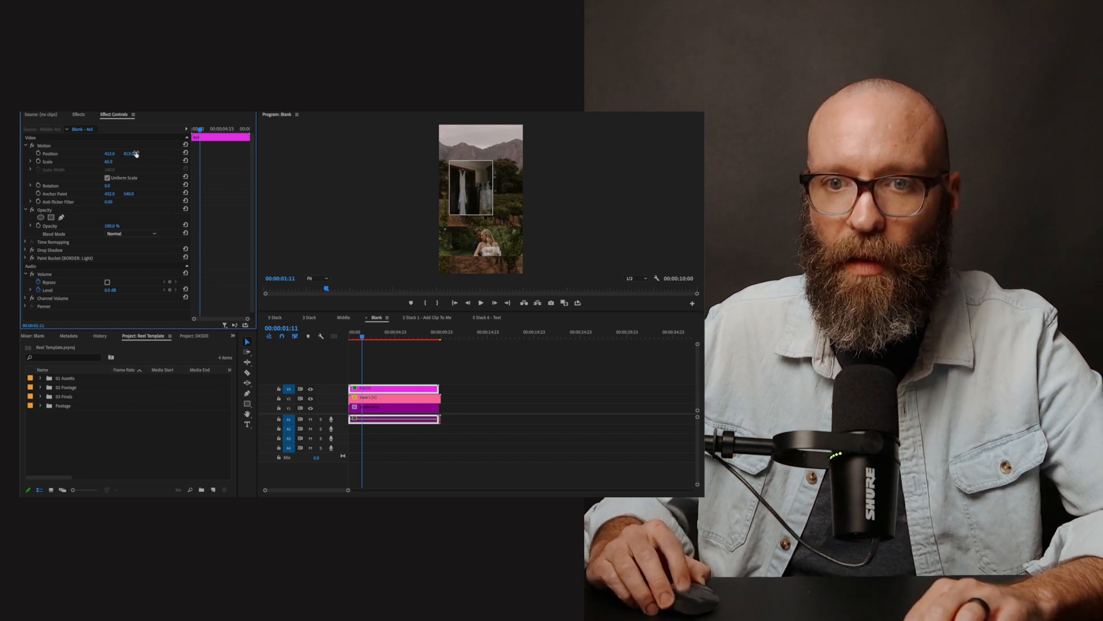